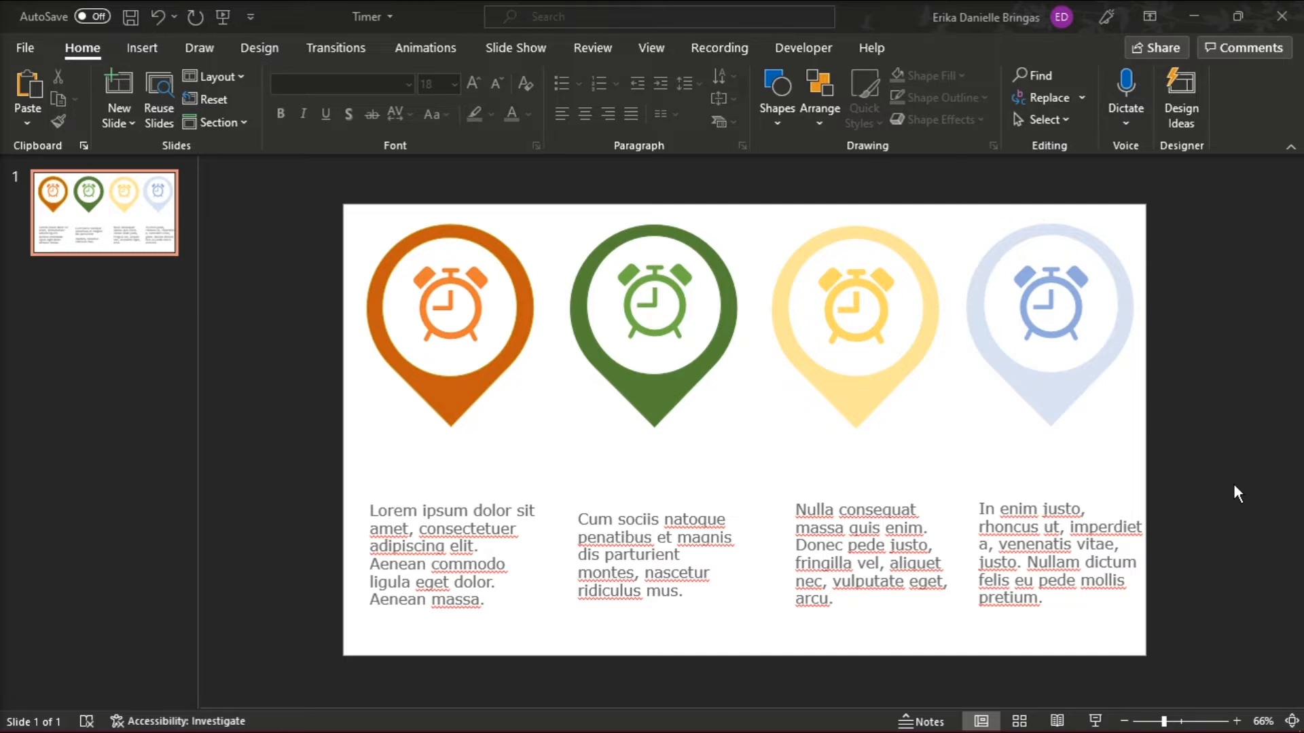
Draw a thin full-width rectangle bar between the timer pins and their text
{"action": "left_click", "coordinate": [141, 47]}
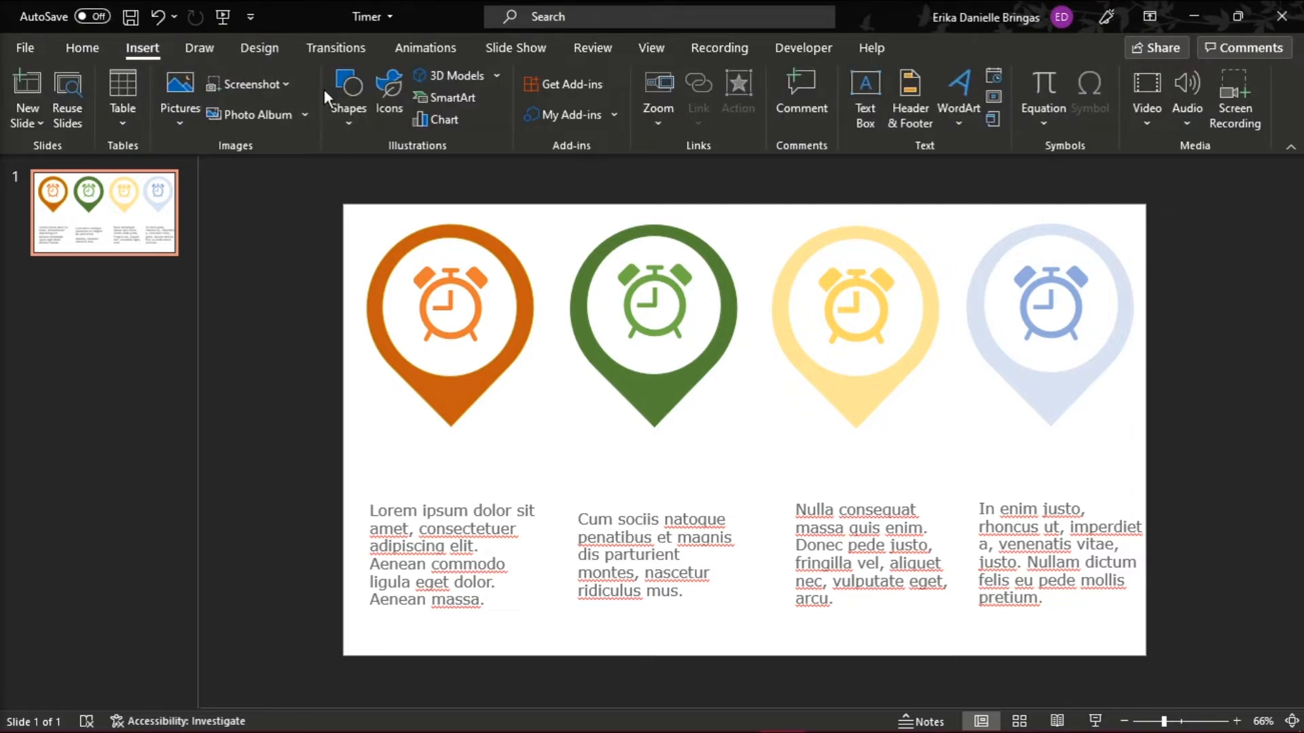
{"action": "left_click", "coordinate": [347, 98]}
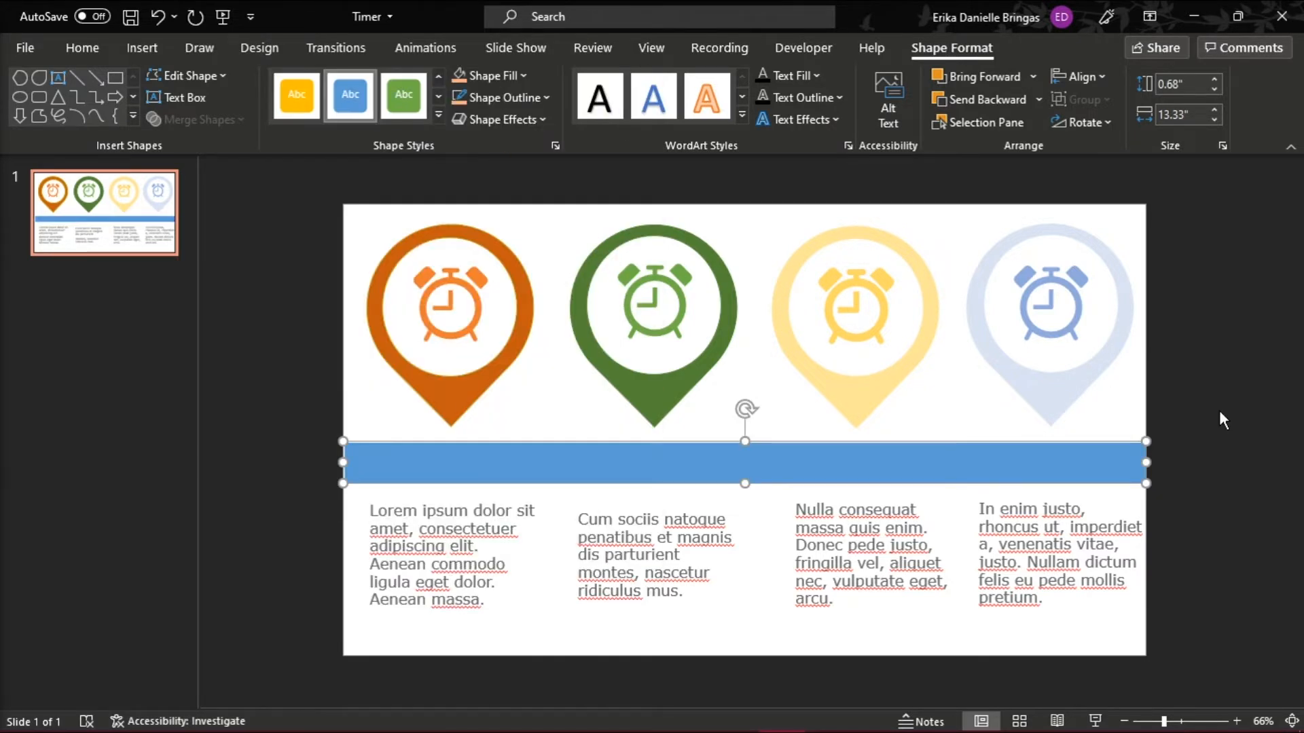
Apply the orange shape style to the bar and expand the animation gallery
{"action": "left_click", "coordinate": [349, 93]}
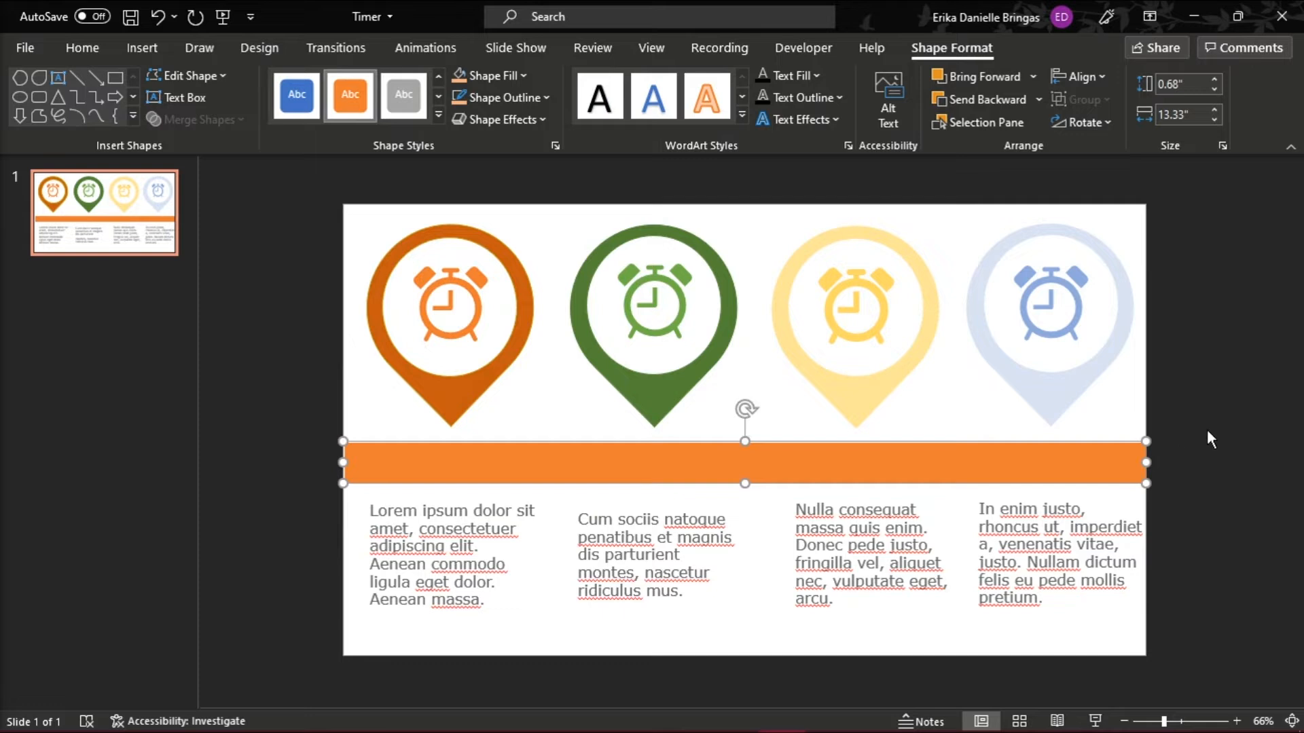
{"action": "mouse_move", "coordinate": [561, 123]}
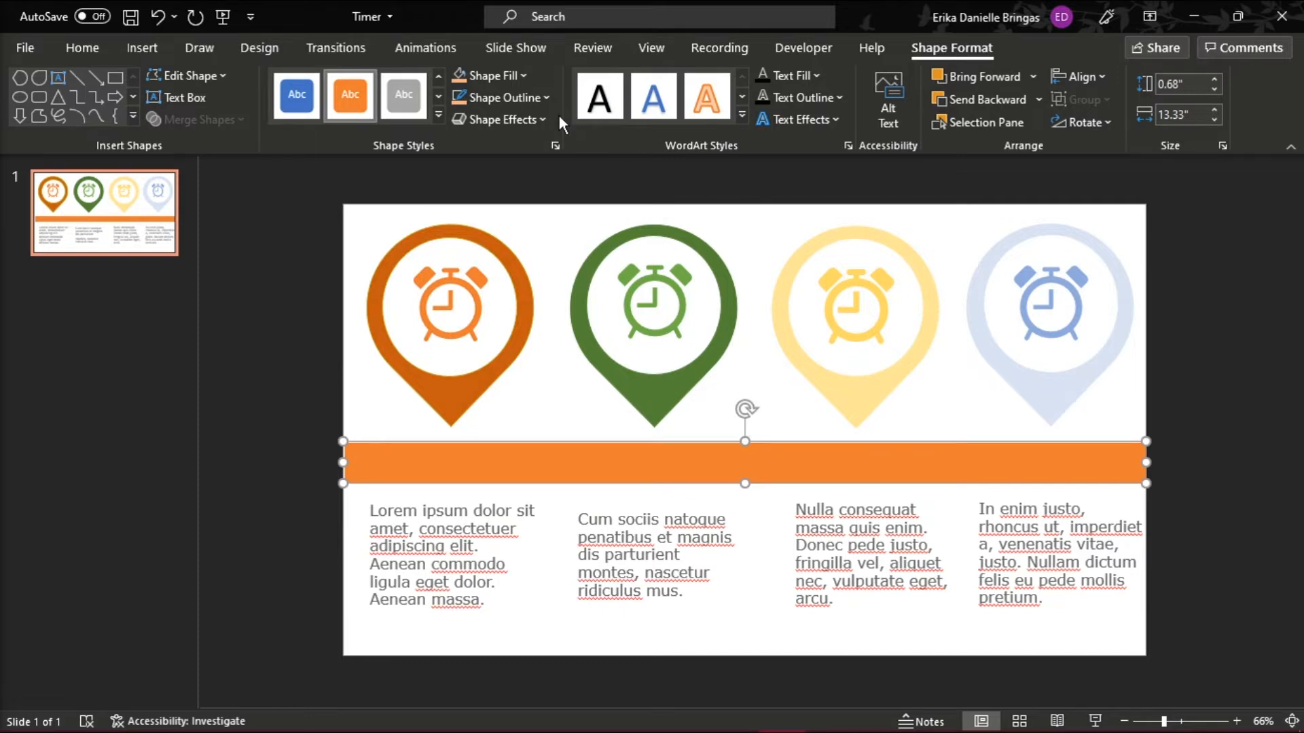
{"action": "left_click", "coordinate": [425, 48]}
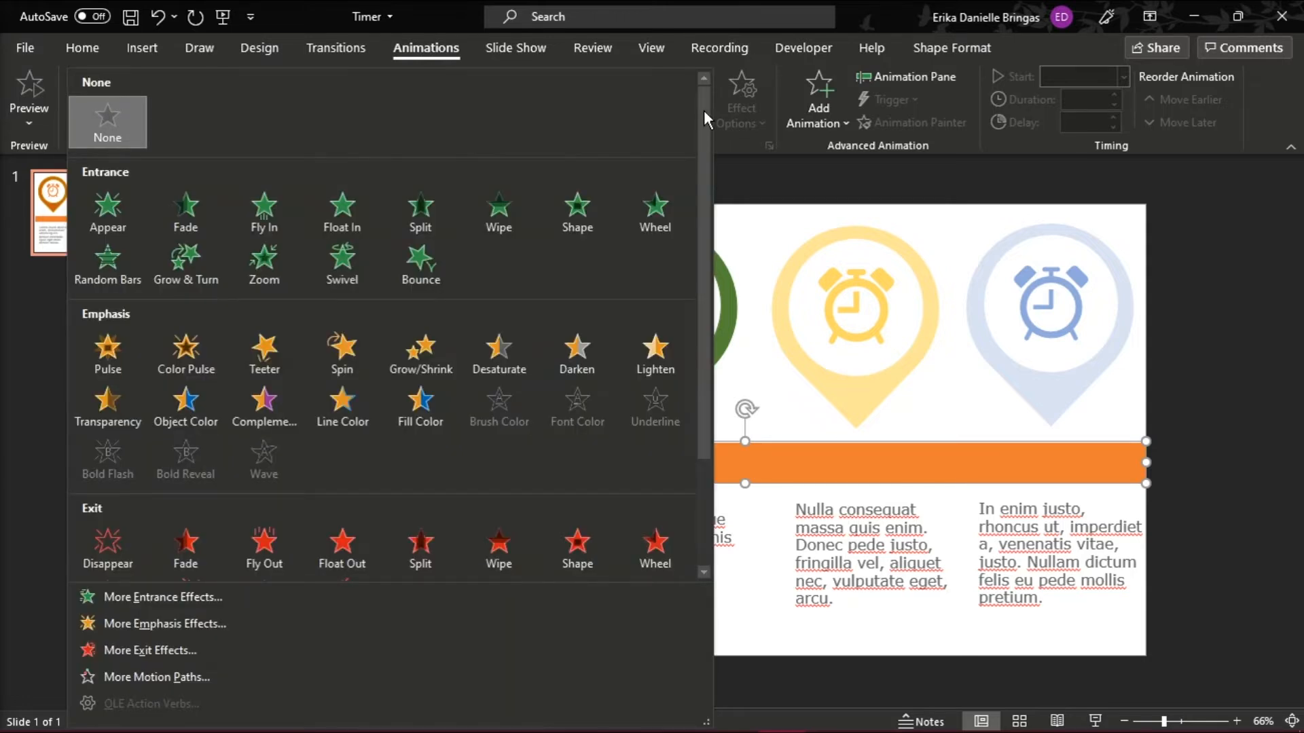
Apply the Fly Out exit effect to the orange bar and reselect it
{"action": "scroll", "scroll_direction": "down", "scroll_amount": 3}
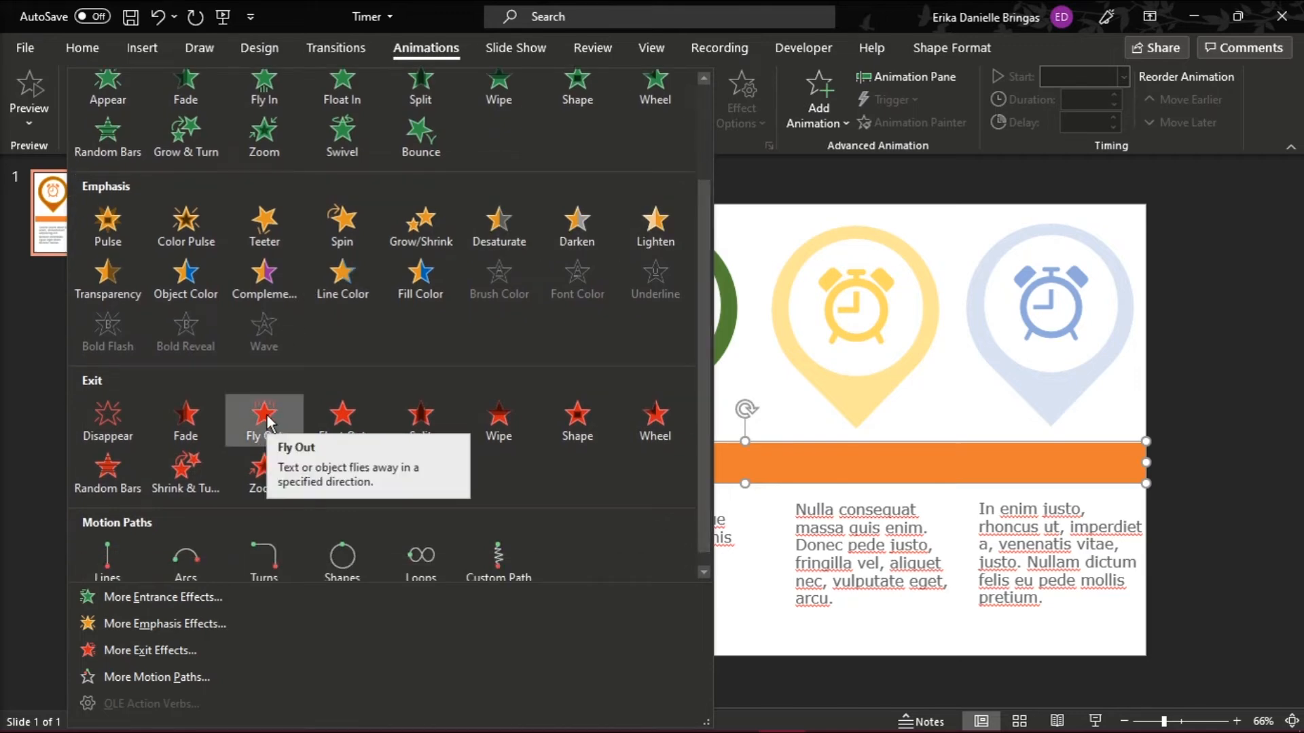
{"action": "left_click", "coordinate": [265, 420]}
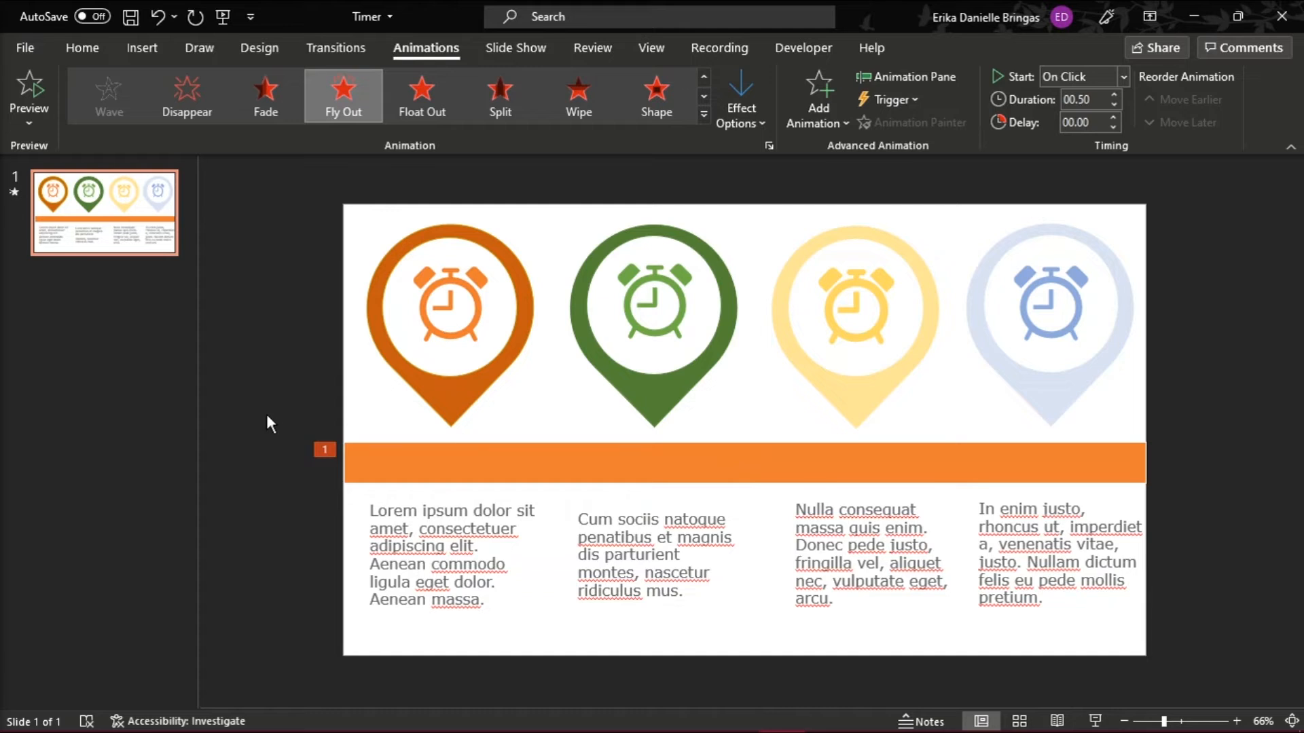
{"action": "mouse_move", "coordinate": [656, 475]}
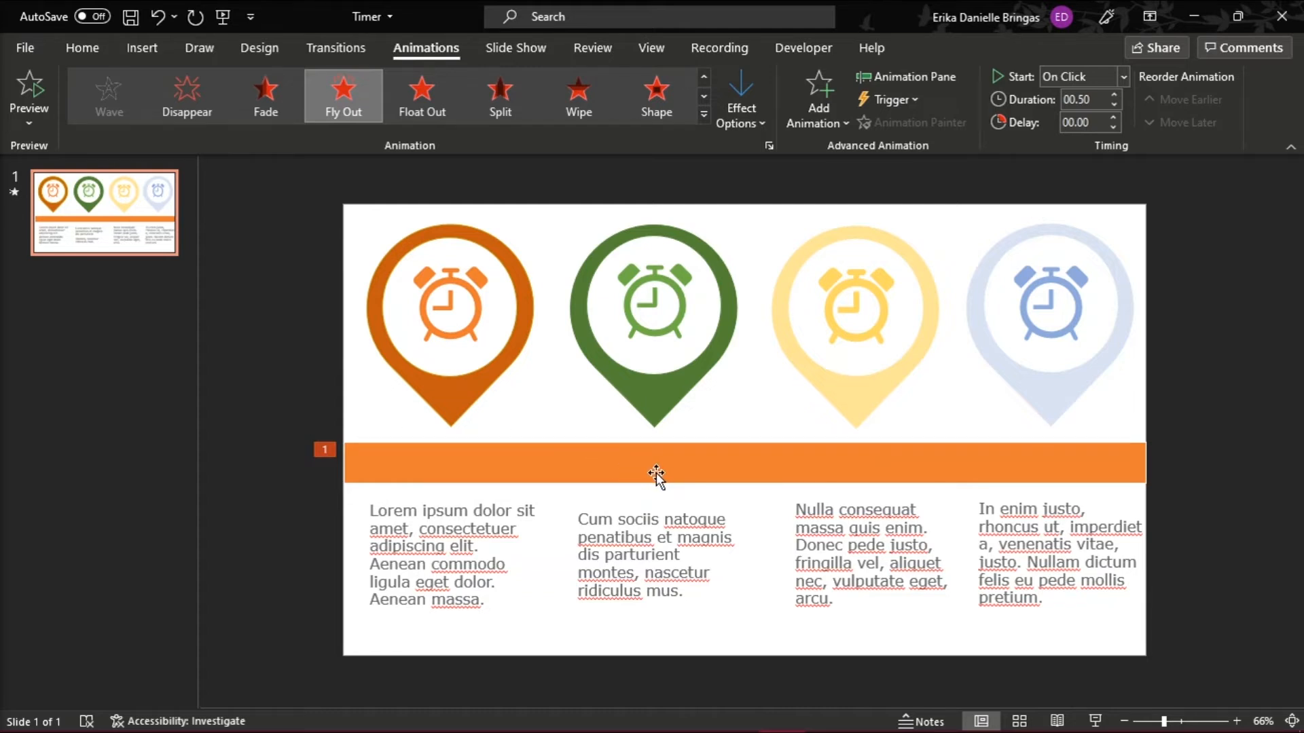
{"action": "left_click", "coordinate": [740, 98]}
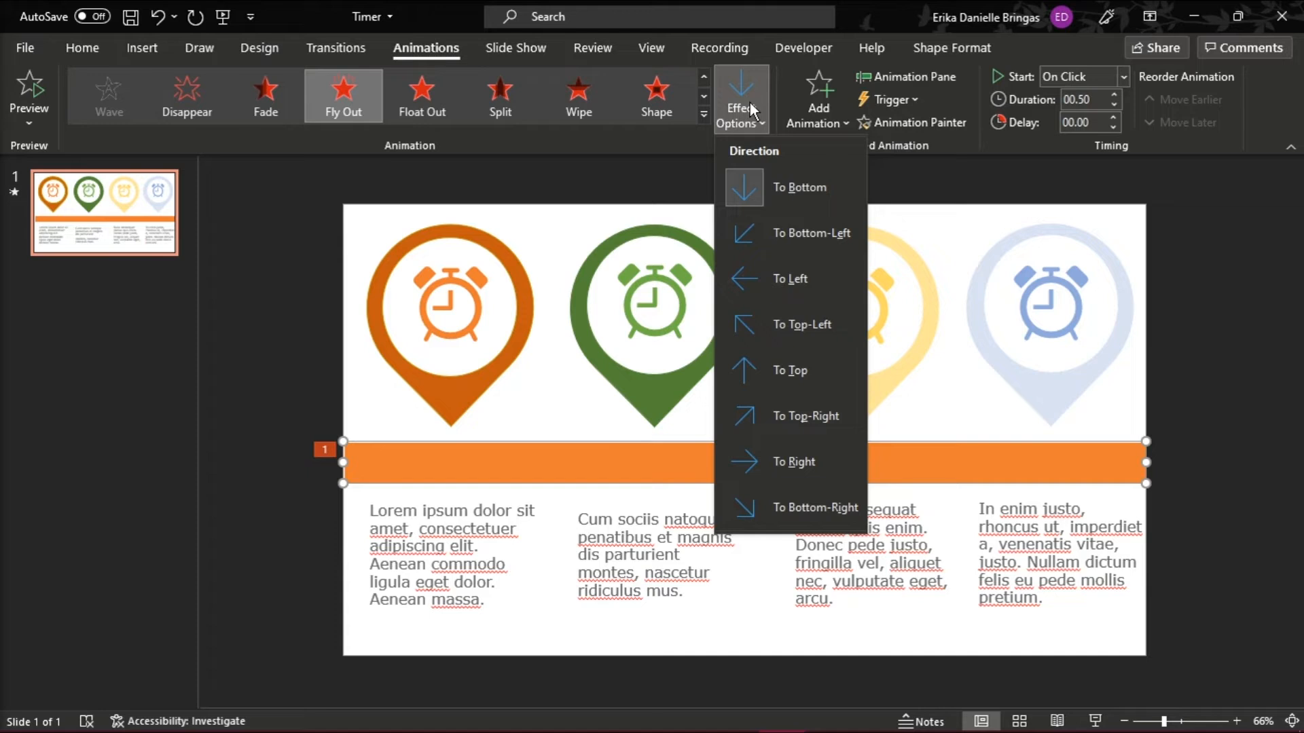
{"action": "mouse_move", "coordinate": [791, 278]}
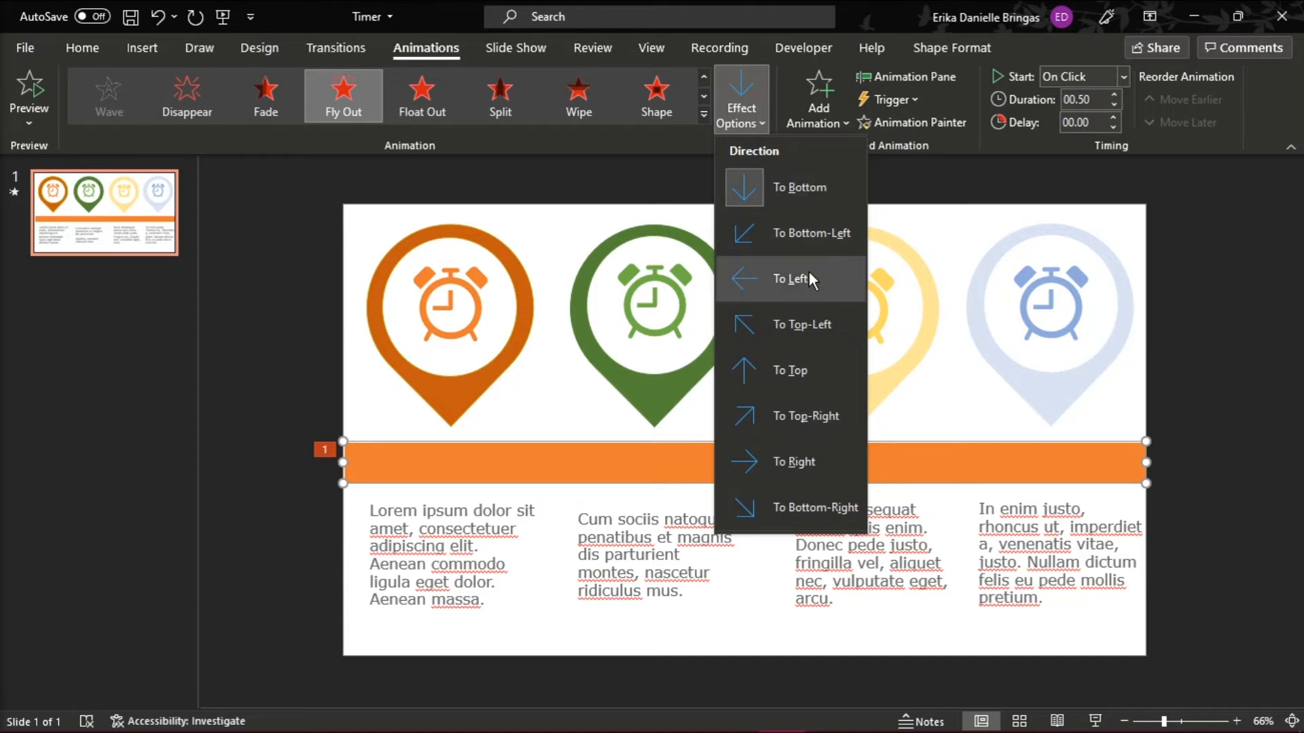
Set the Fly Out direction to To Left and confirm it
{"action": "left_click", "coordinate": [792, 278]}
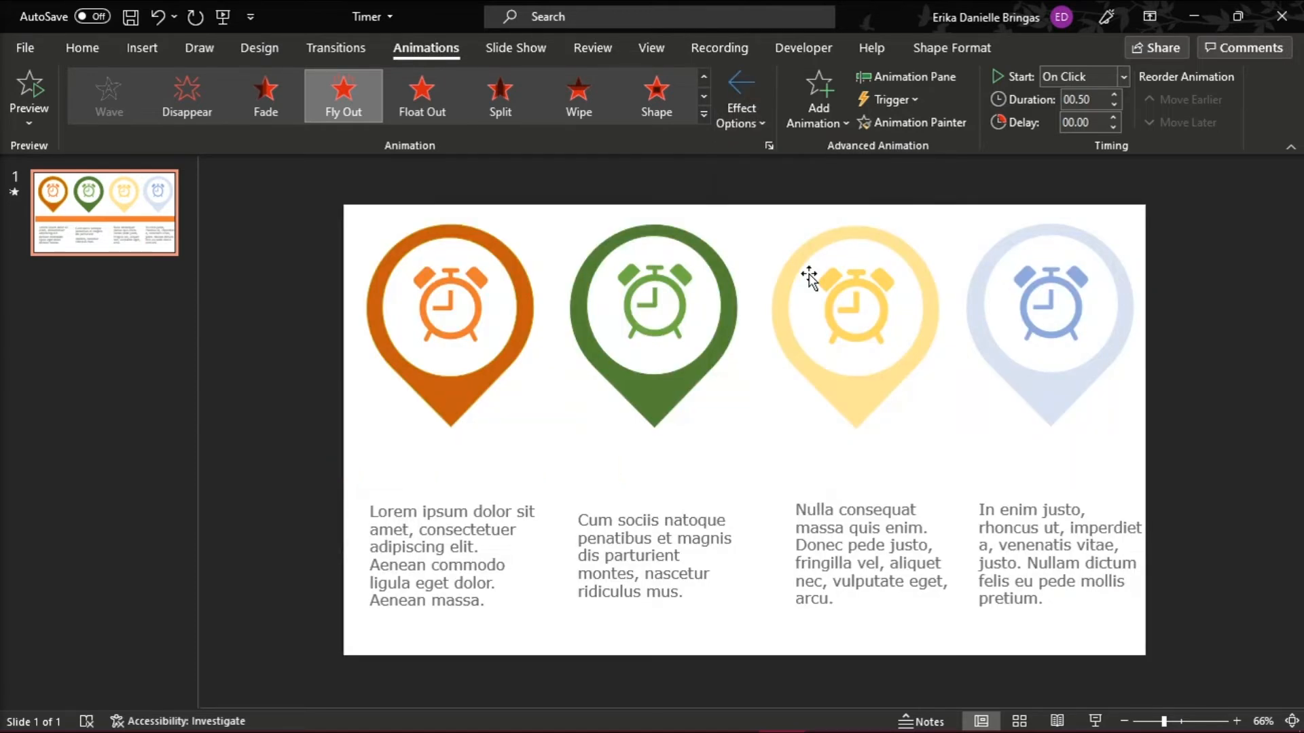
{"action": "left_click", "coordinate": [739, 98]}
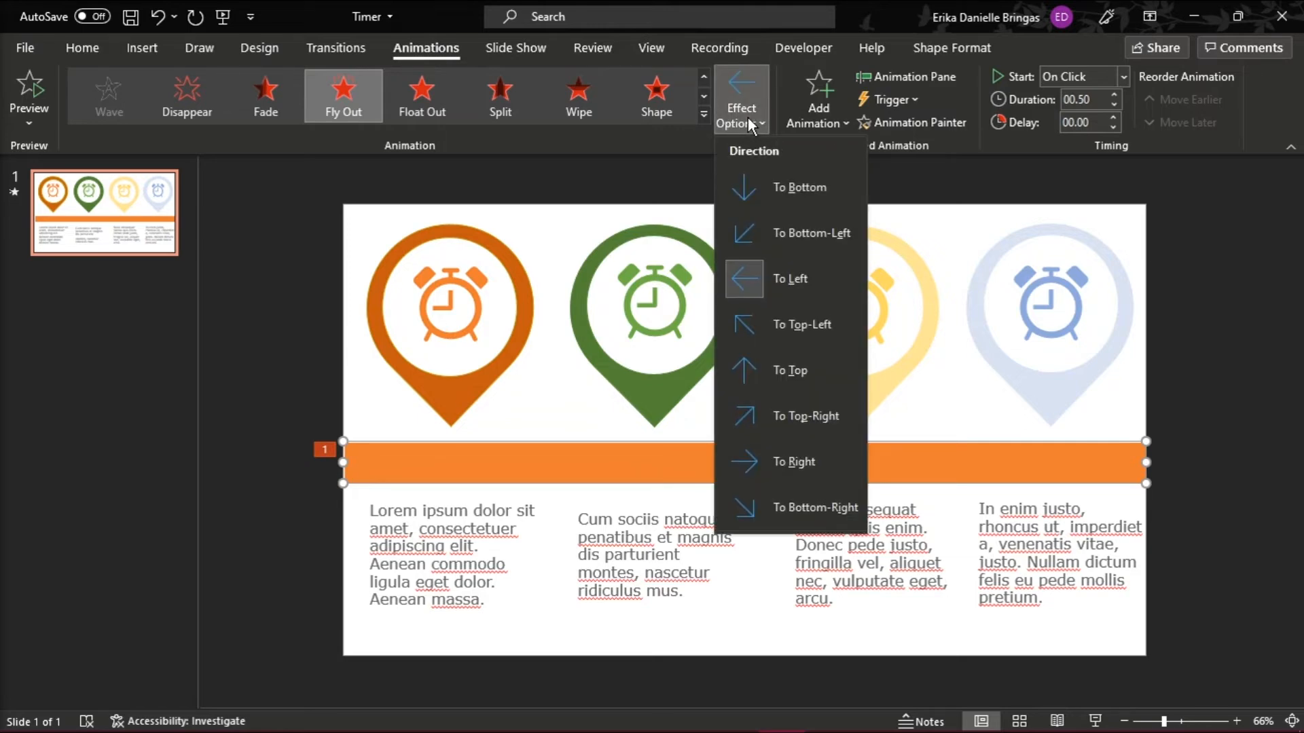
{"action": "left_click", "coordinate": [792, 456]}
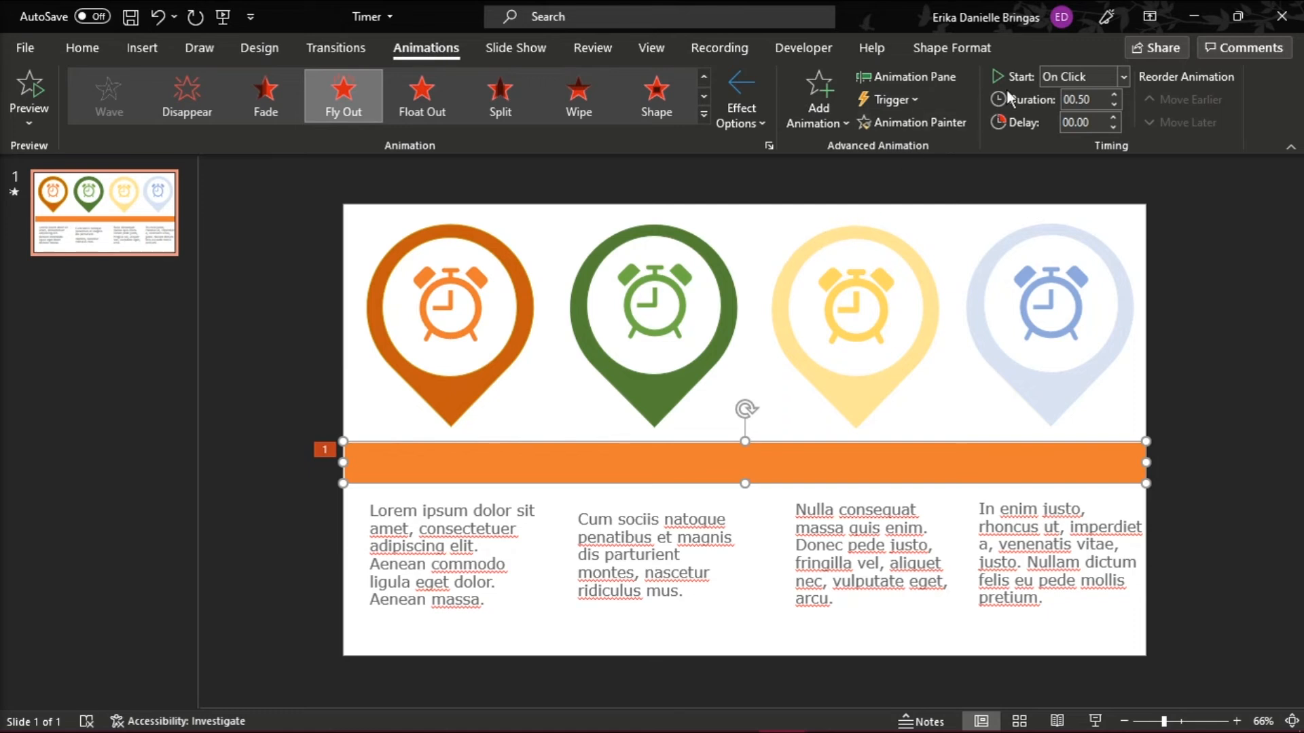
{"action": "mouse_move", "coordinate": [1114, 113]}
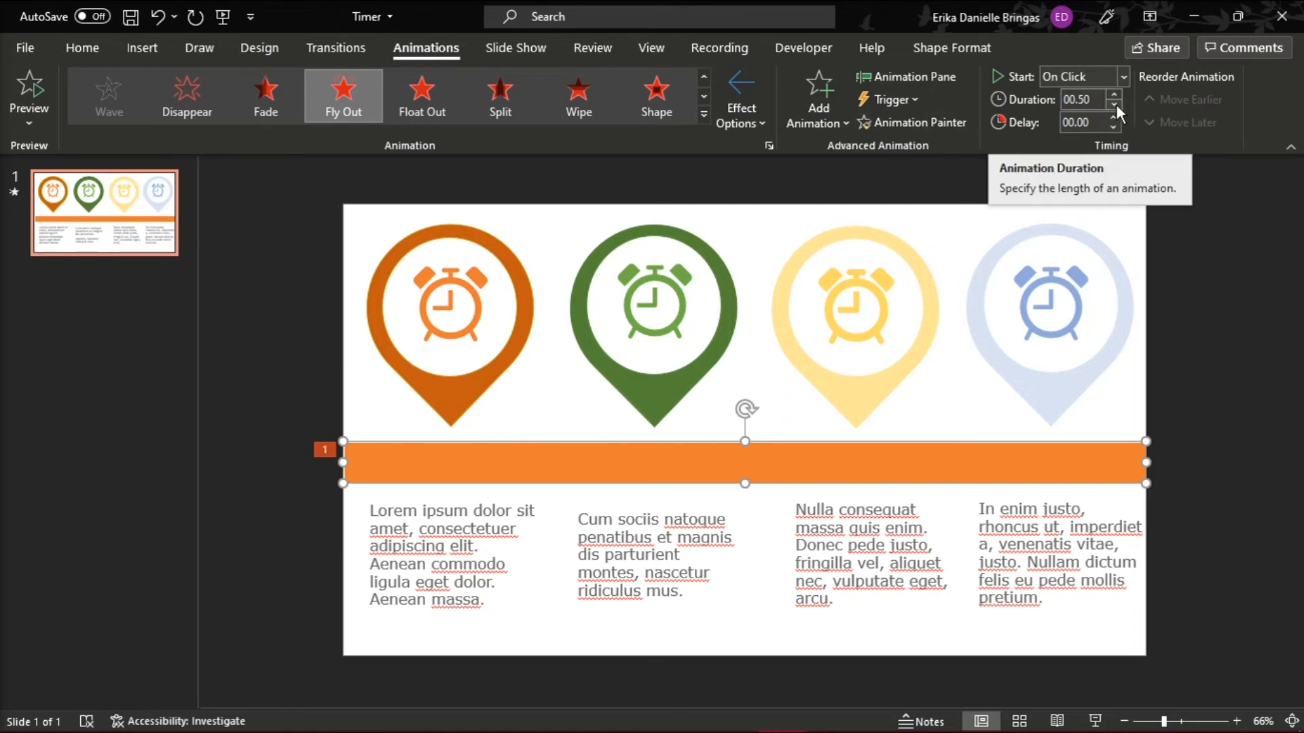
Set the animation duration to 04.00 and keep the start as On Click
{"action": "left_click", "coordinate": [1114, 94]}
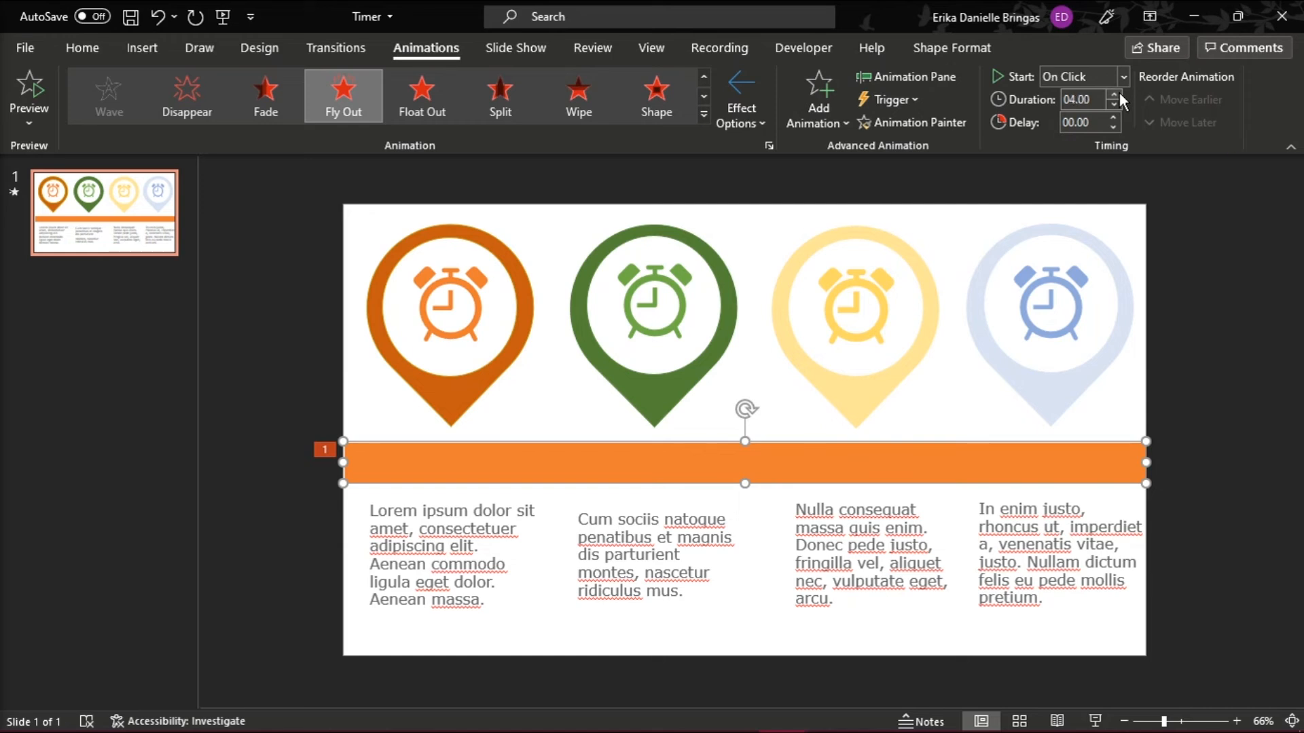
{"action": "left_click", "coordinate": [1125, 77]}
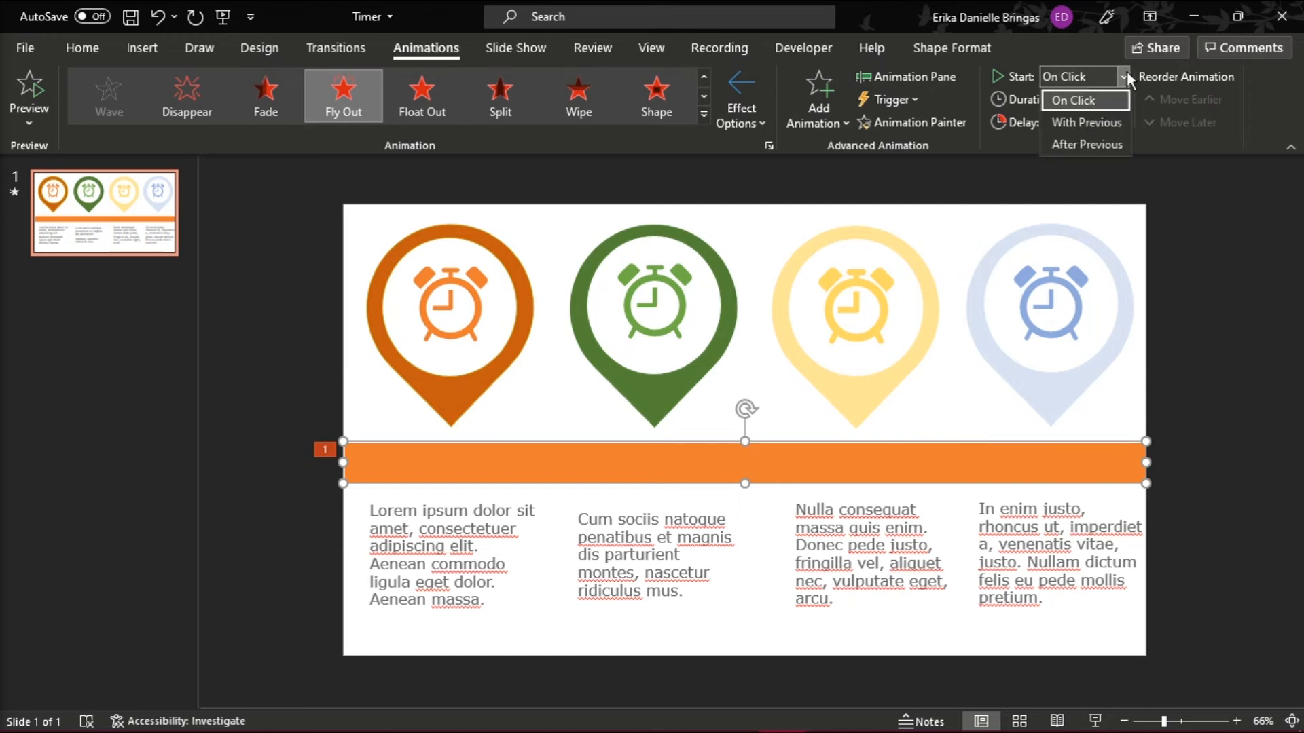